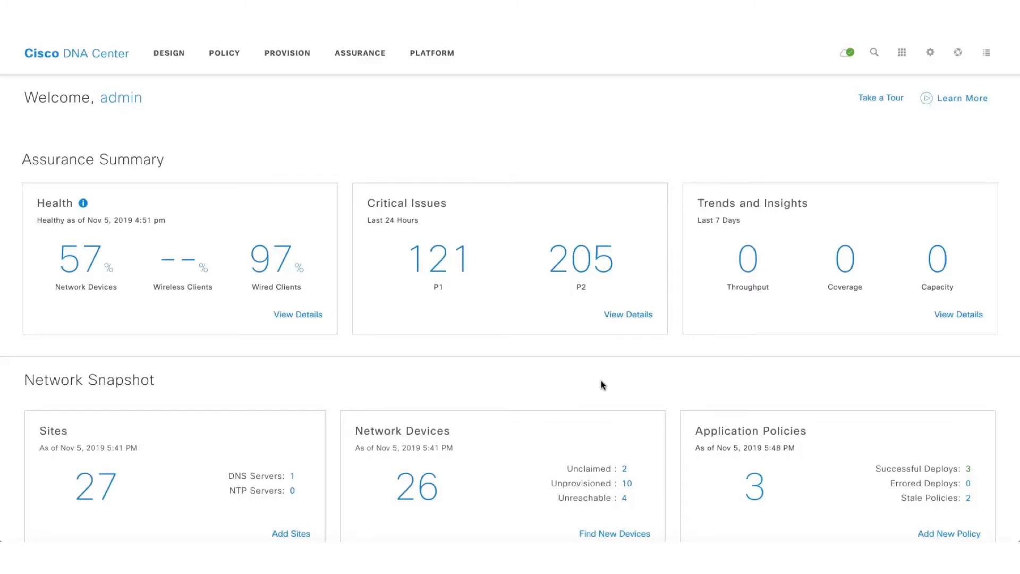
pyautogui.moveTo(958, 55)
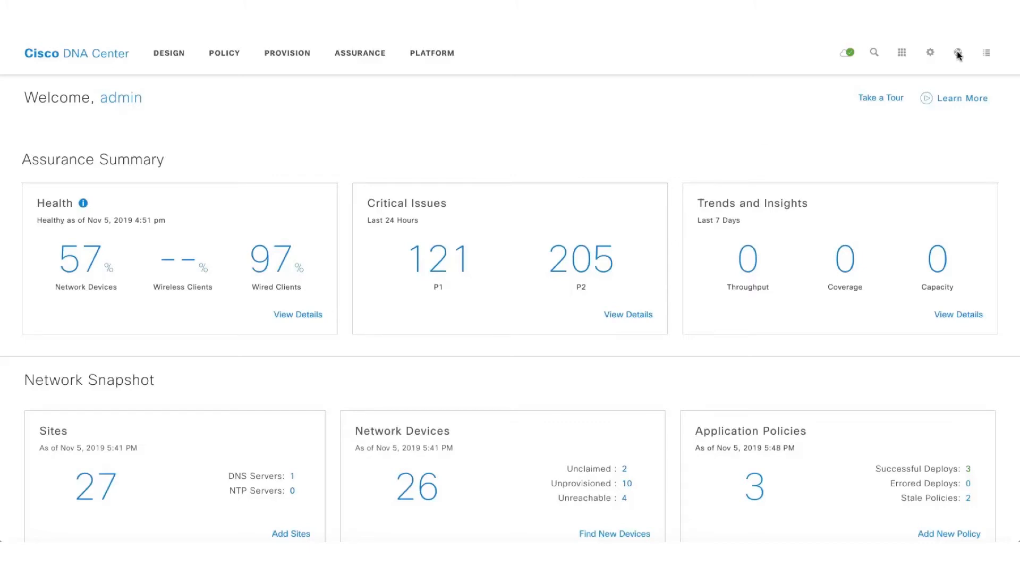
# Step: View the platform version information from the help menu and dismiss it
pyautogui.click(958, 53)
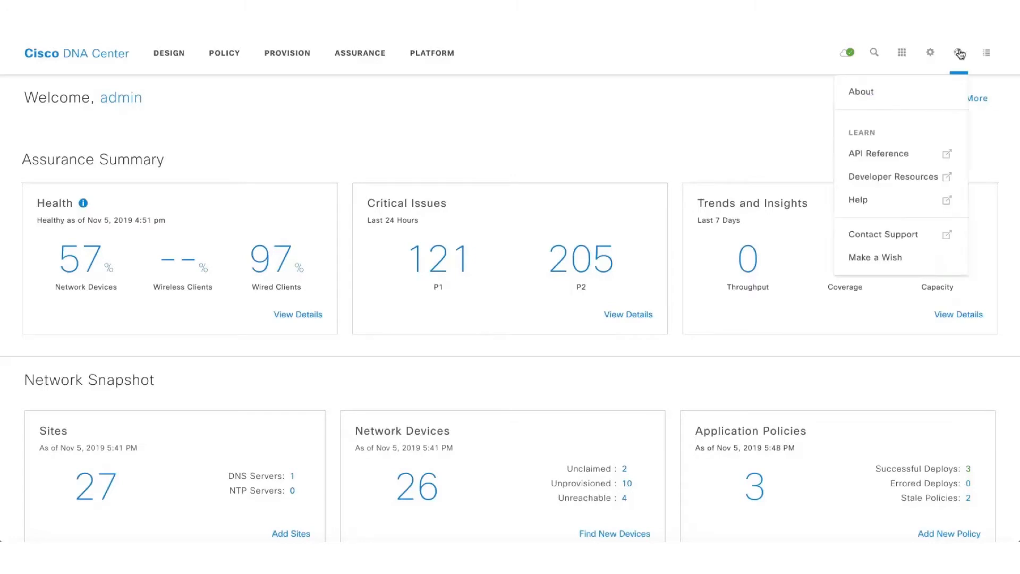
pyautogui.click(861, 91)
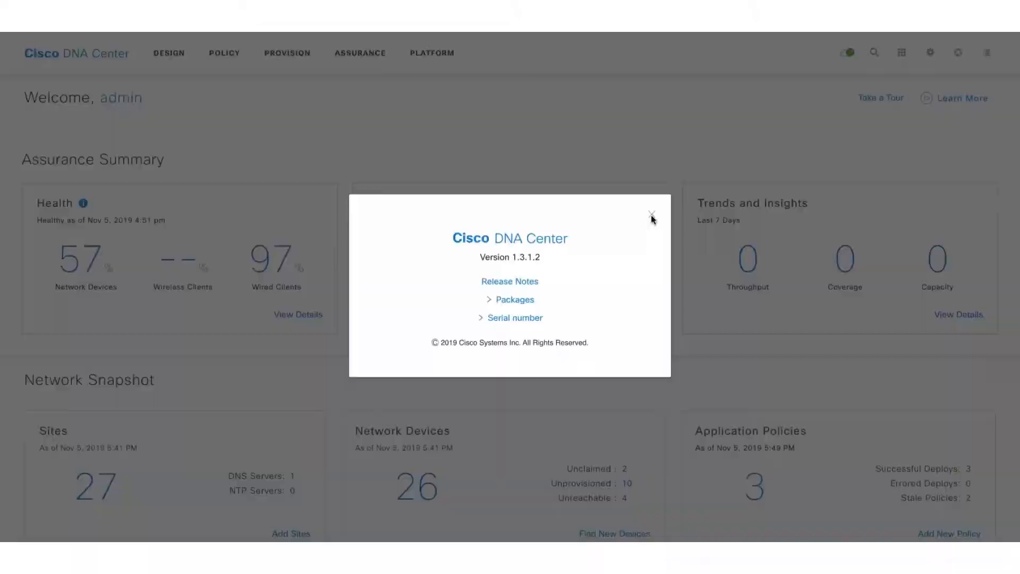
pyautogui.click(652, 215)
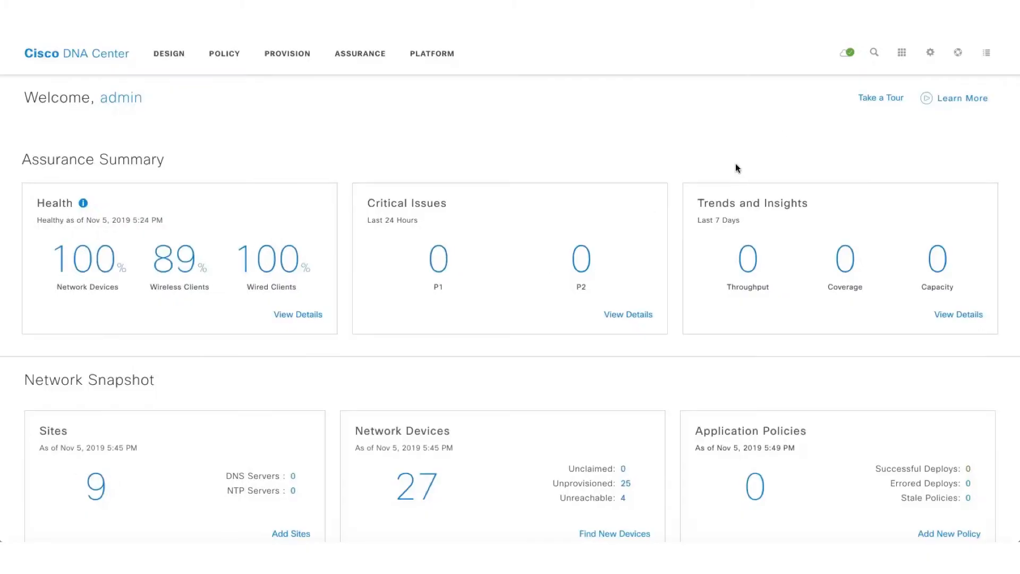
# Step: Search globally for MAC 5C:5F:67:CD:D3:C7 and go to the found host's Client 360 view
pyautogui.click(874, 53)
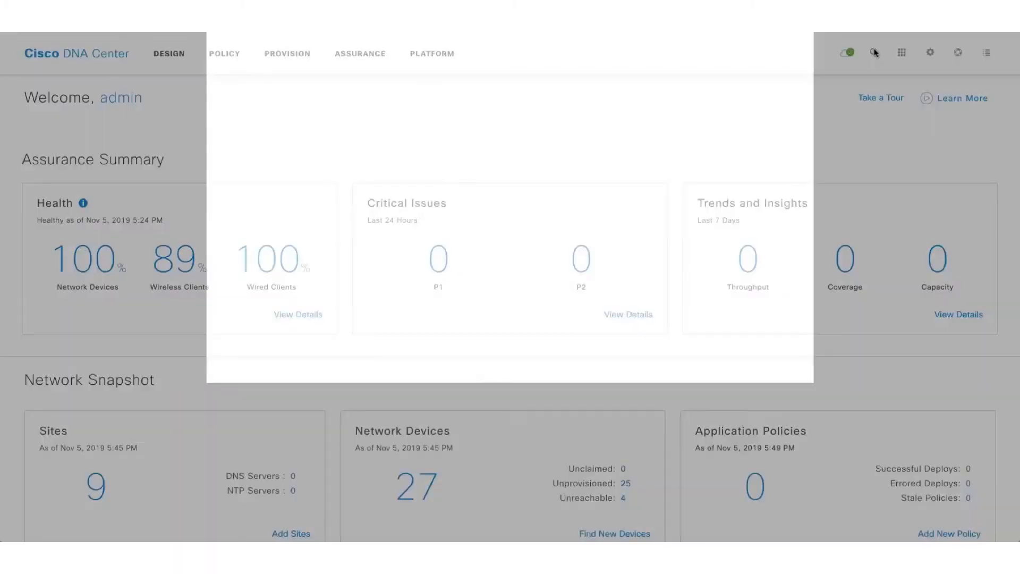
pyautogui.write('5C:5F:67:CD:D3:C7')
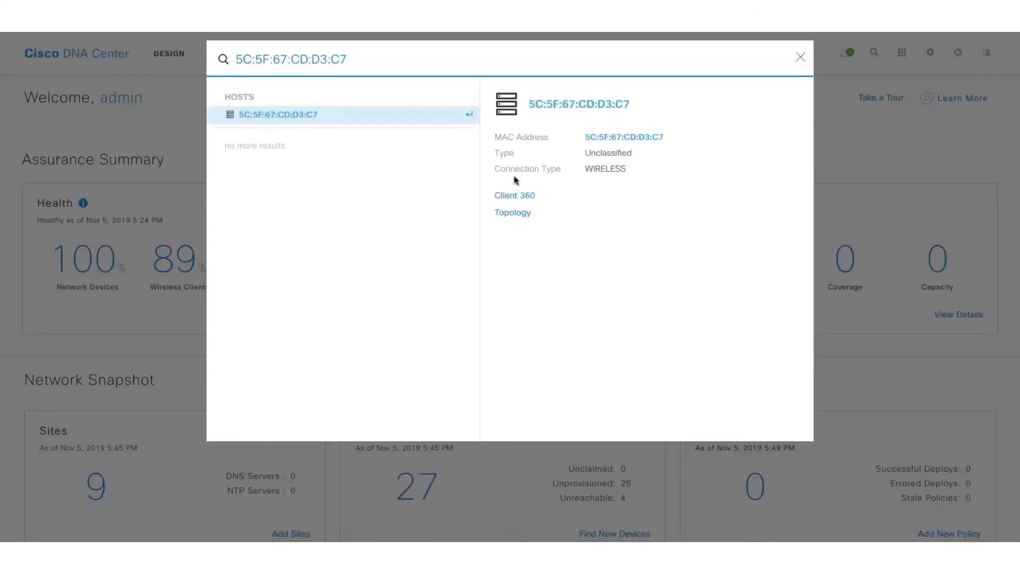
pyautogui.moveTo(513, 198)
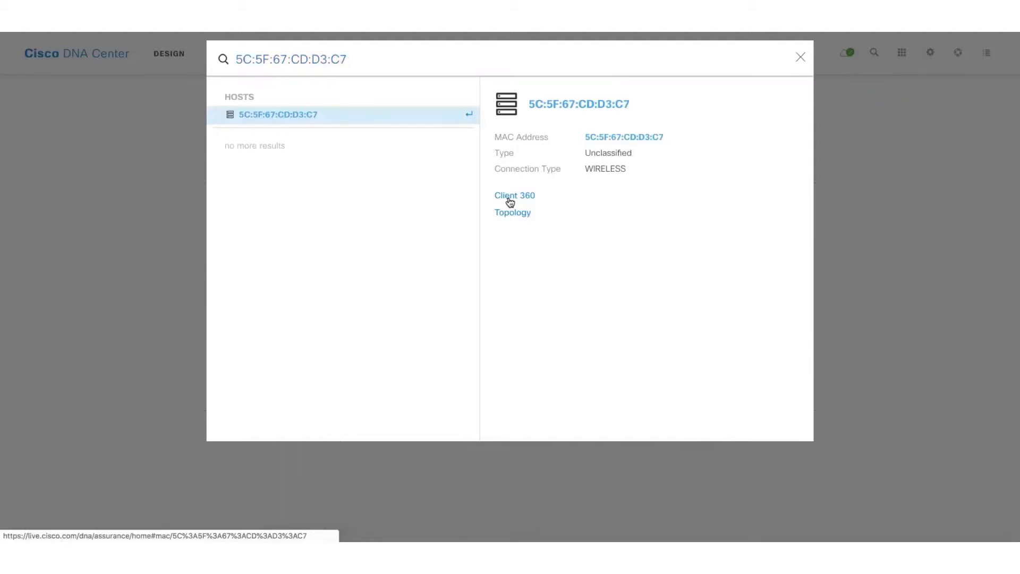
pyautogui.click(514, 195)
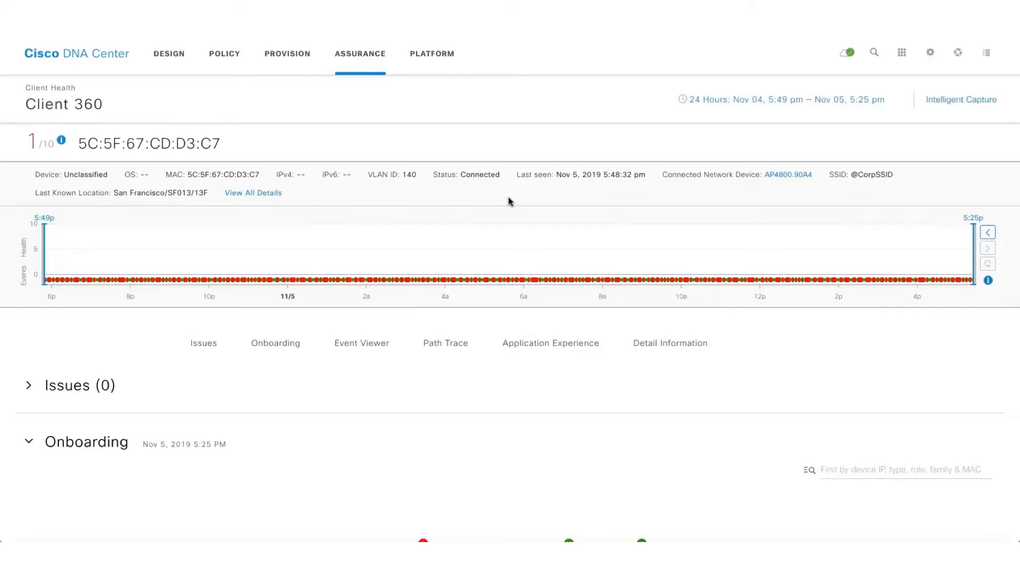
# Step: Scroll through the Client 360 Issues and Onboarding sections and return to the top
pyautogui.scroll(-3)
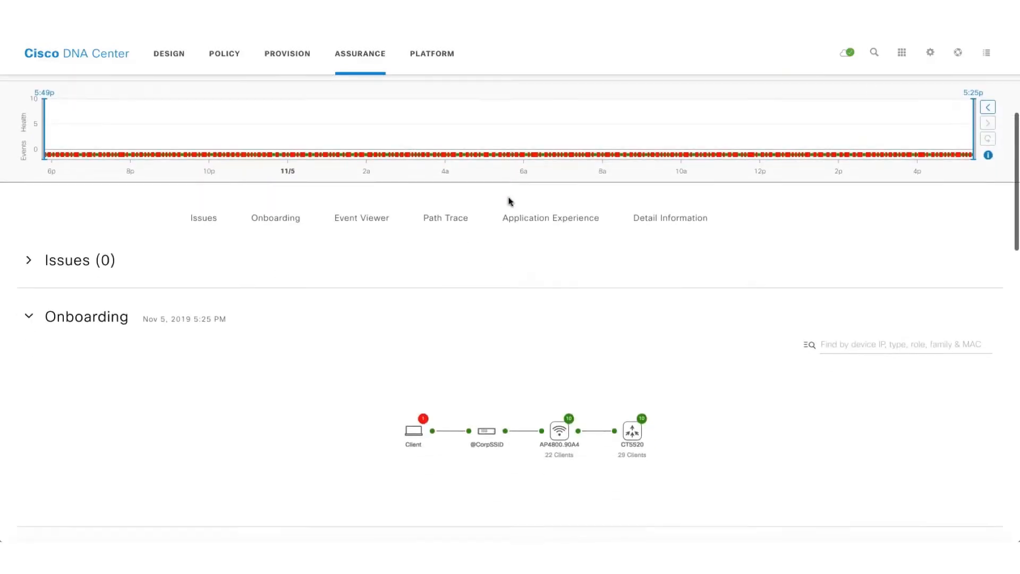
pyautogui.scroll(-3)
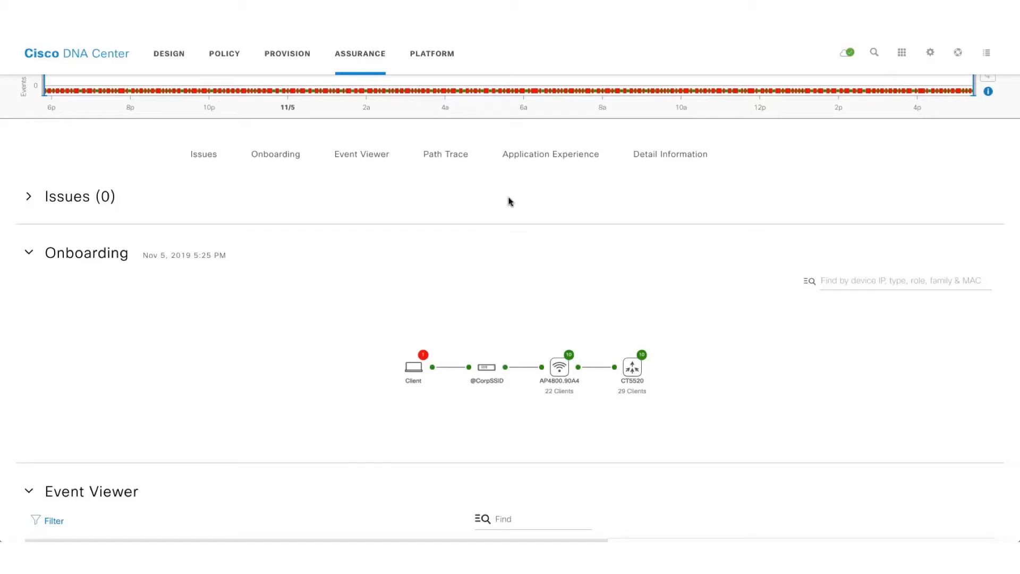
pyautogui.scroll(3)
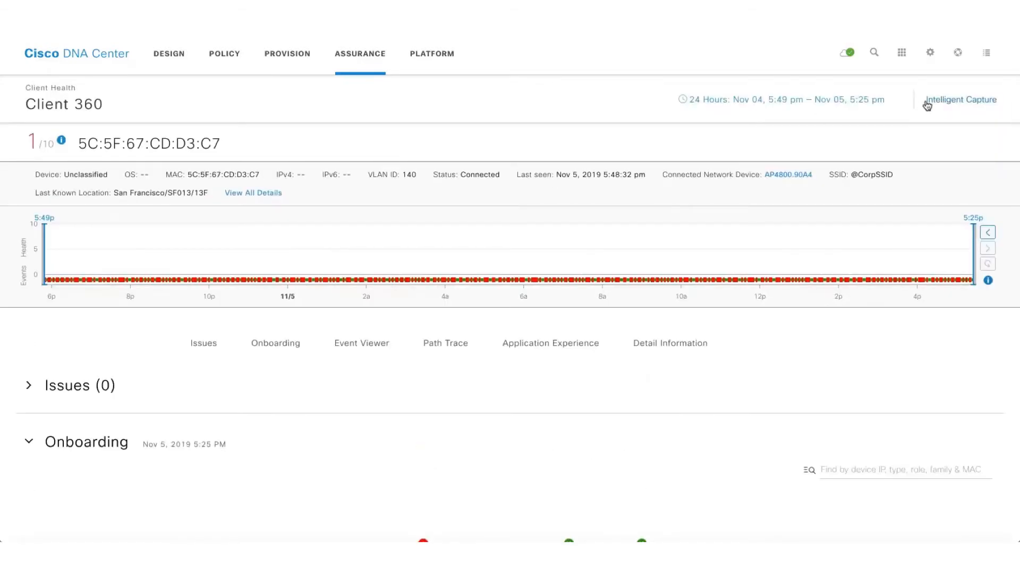
# Step: Go to Intelligent Capture for this client to see the Authentication Done anomaly
pyautogui.click(961, 100)
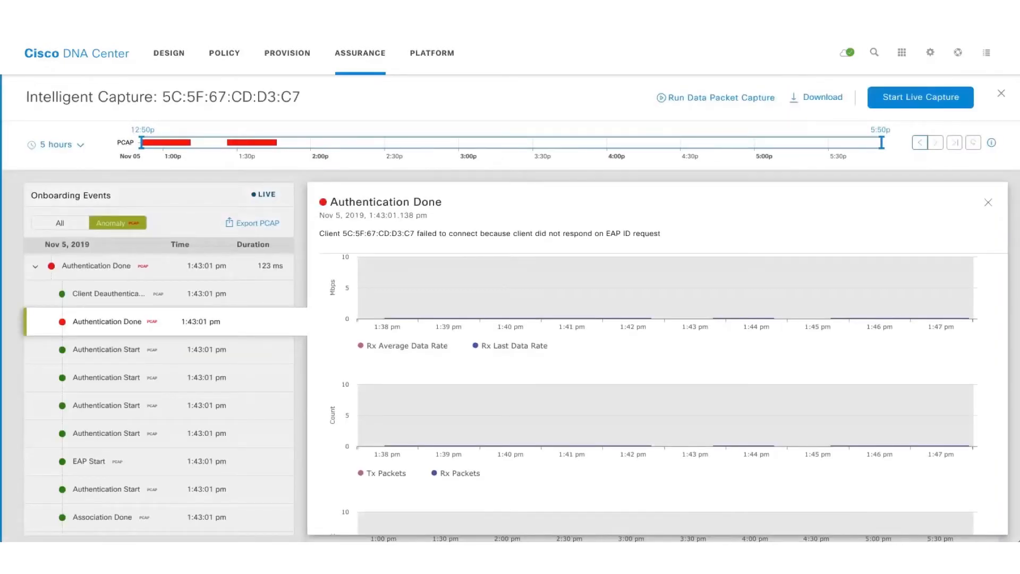
pyautogui.moveTo(435, 102)
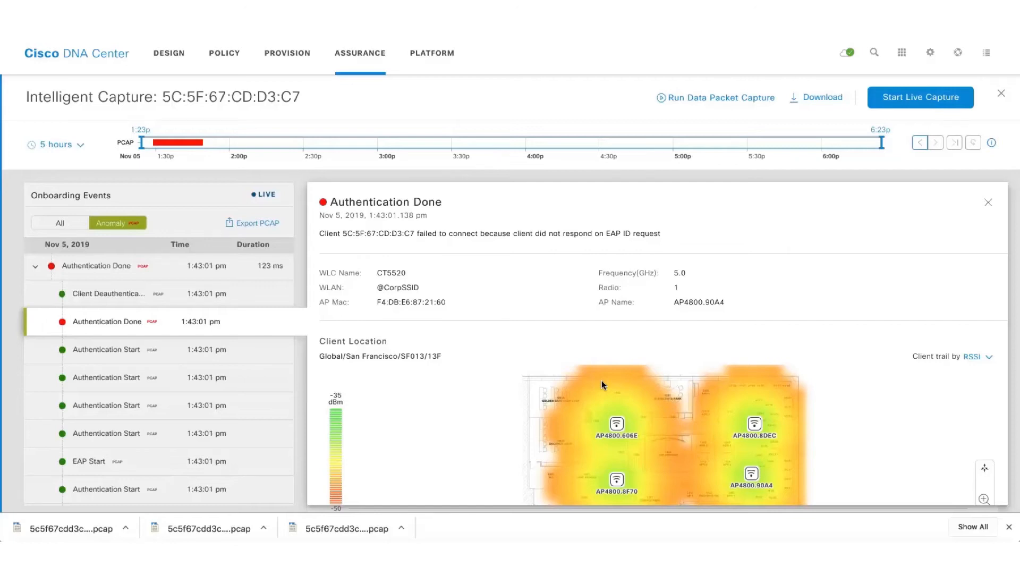
pyautogui.moveTo(384, 300)
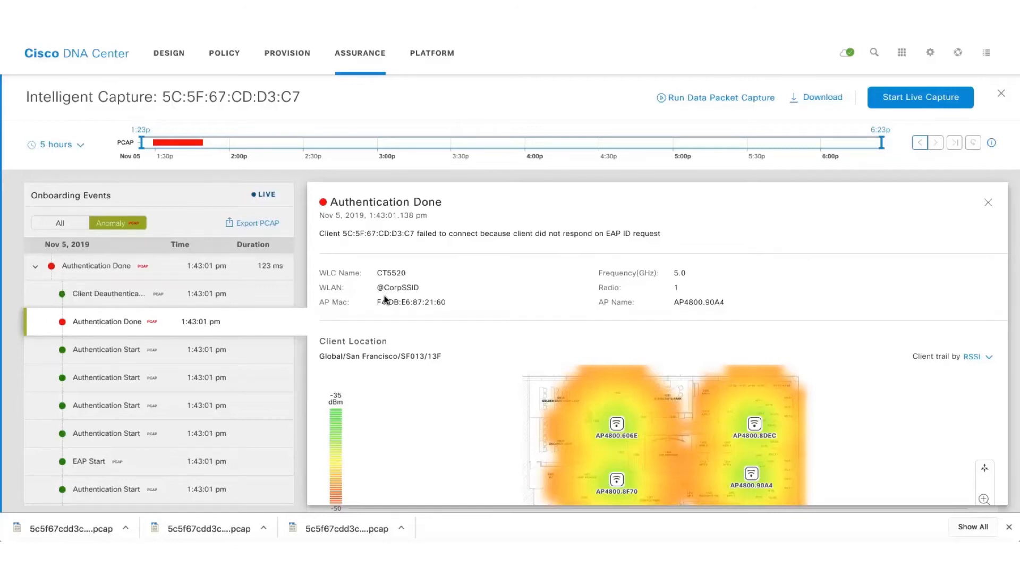
pyautogui.moveTo(519, 279)
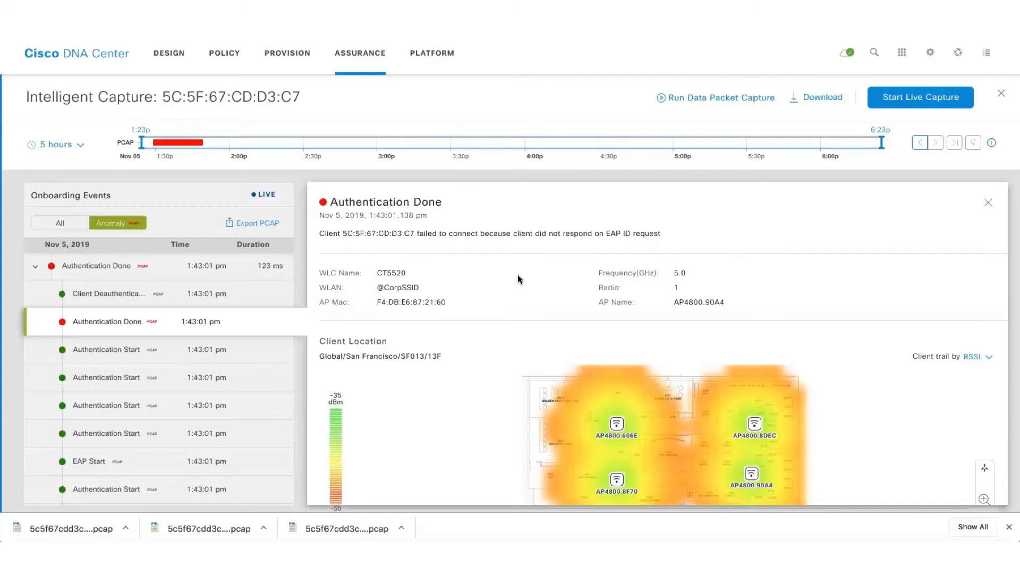
pyautogui.scroll(-3)
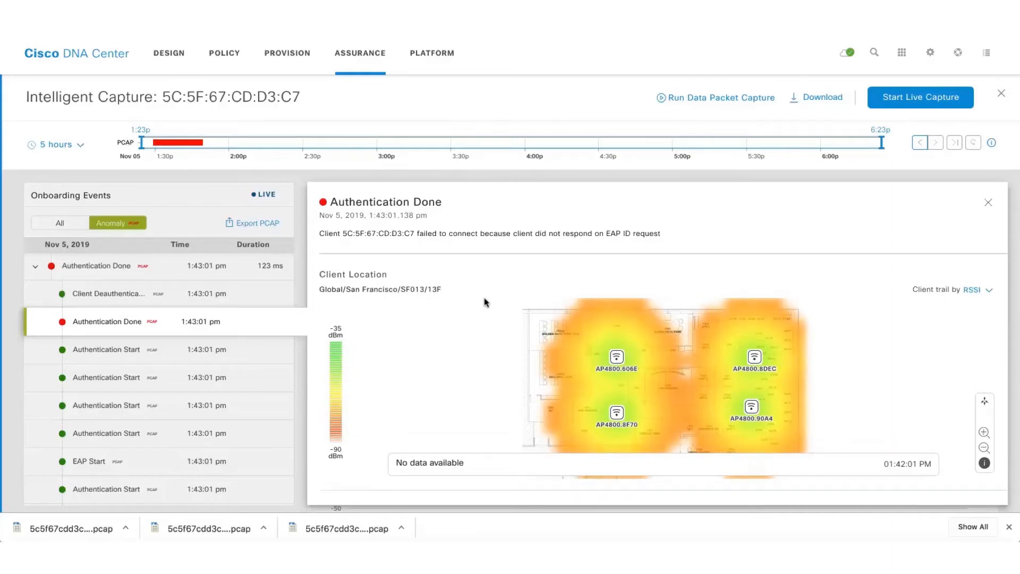
pyautogui.scroll(-3)
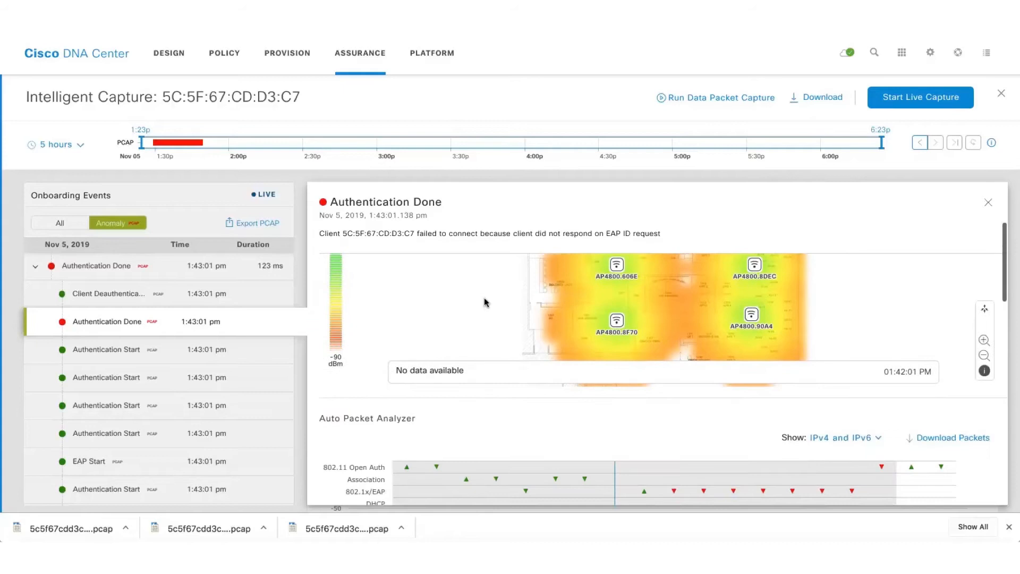
pyautogui.scroll(-3)
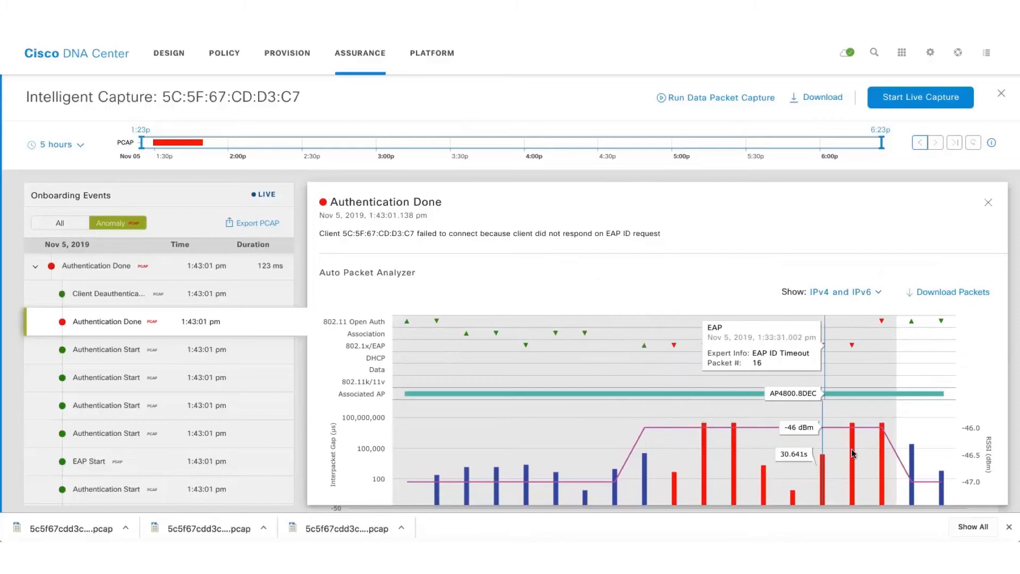
pyautogui.moveTo(952, 297)
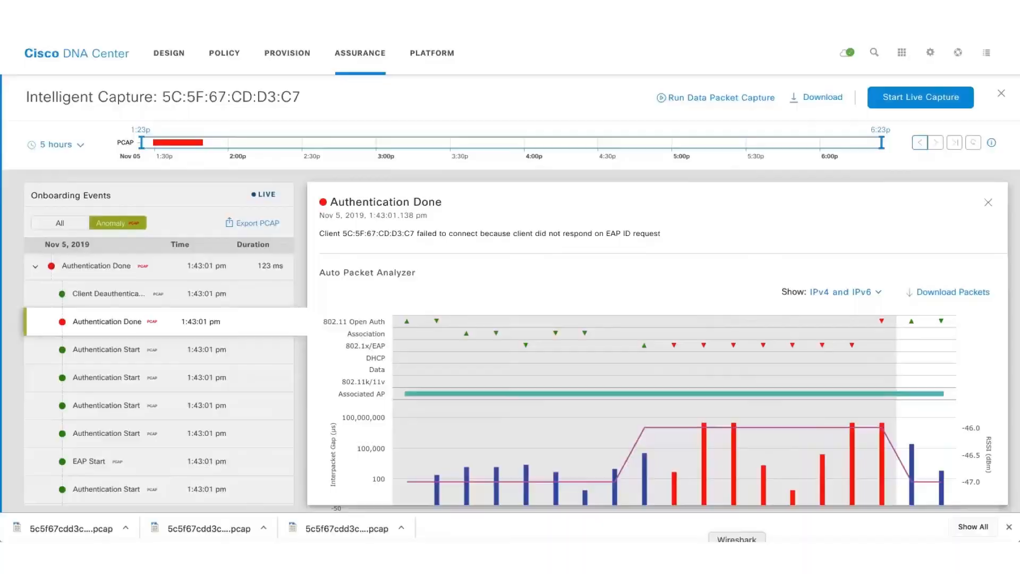
pyautogui.click(738, 538)
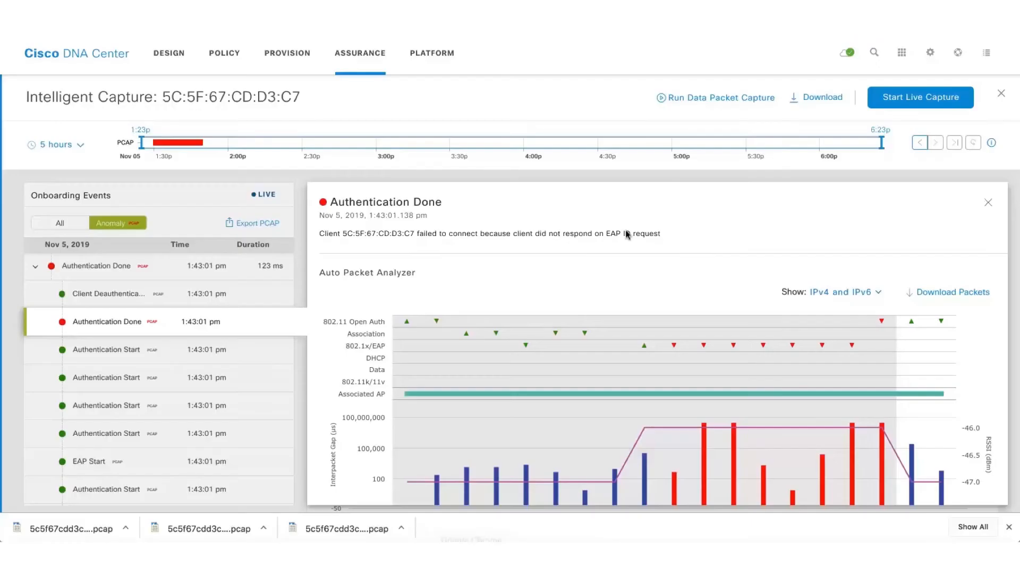
# Step: Scroll down through the client's RF Statistics toward the associated AP link
pyautogui.scroll(-3)
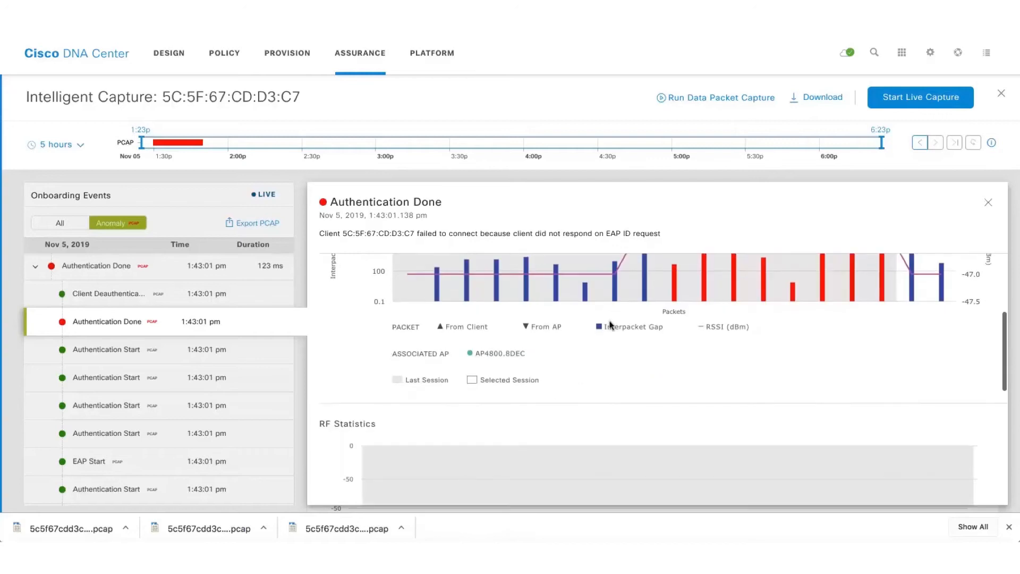
pyautogui.scroll(-3)
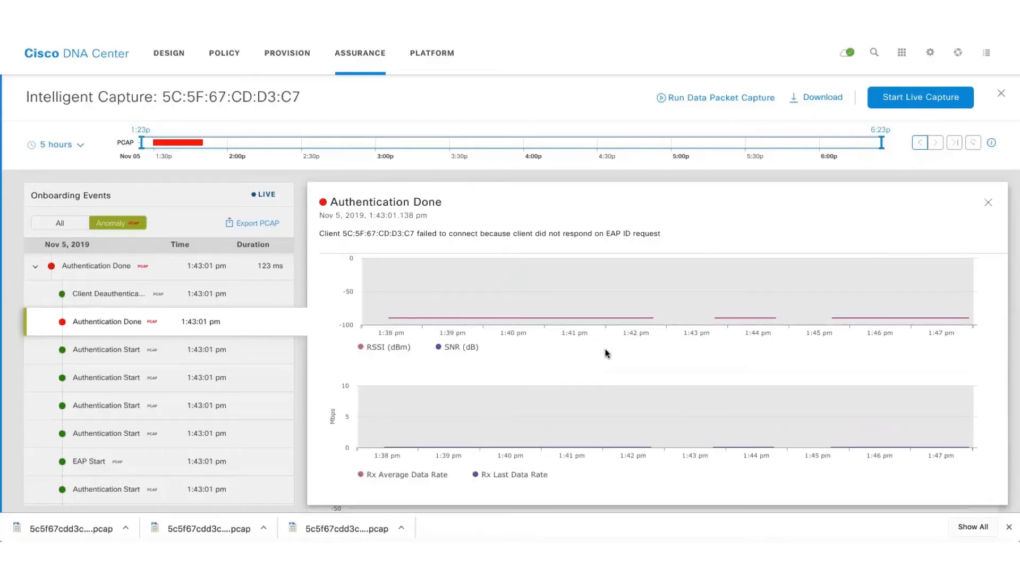
pyautogui.scroll(-3)
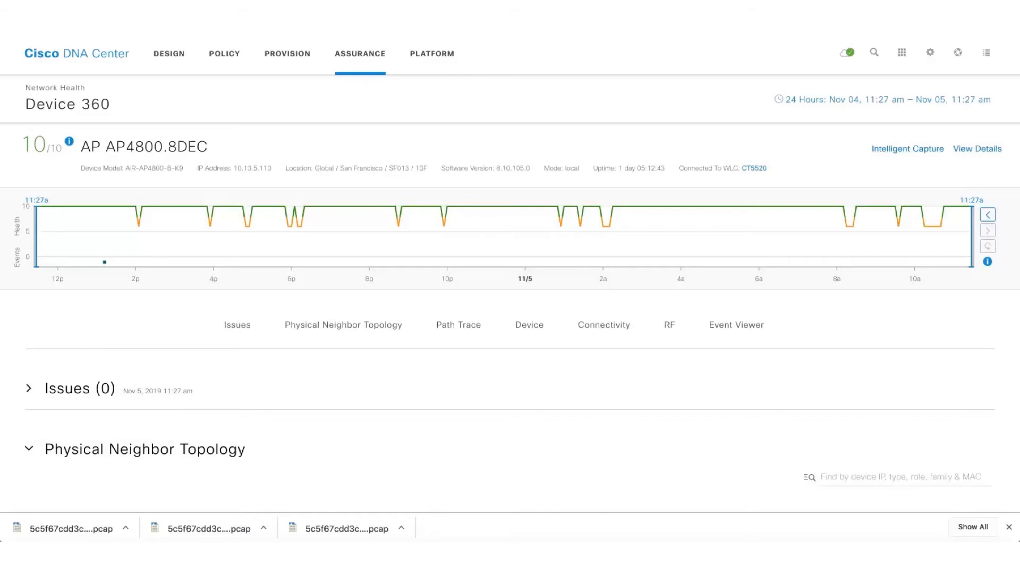
pyautogui.moveTo(887, 153)
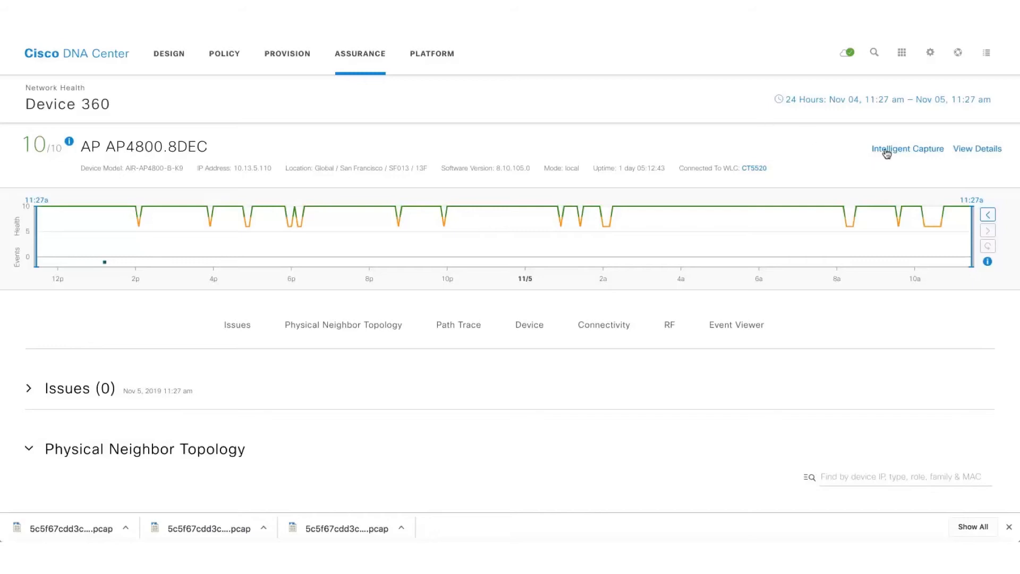
pyautogui.click(907, 149)
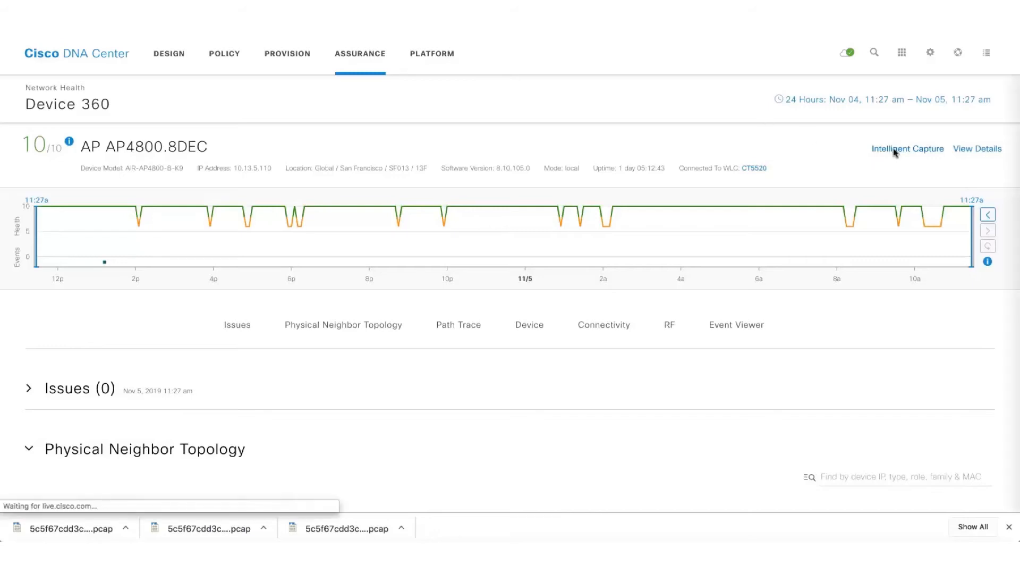
pyautogui.click(907, 149)
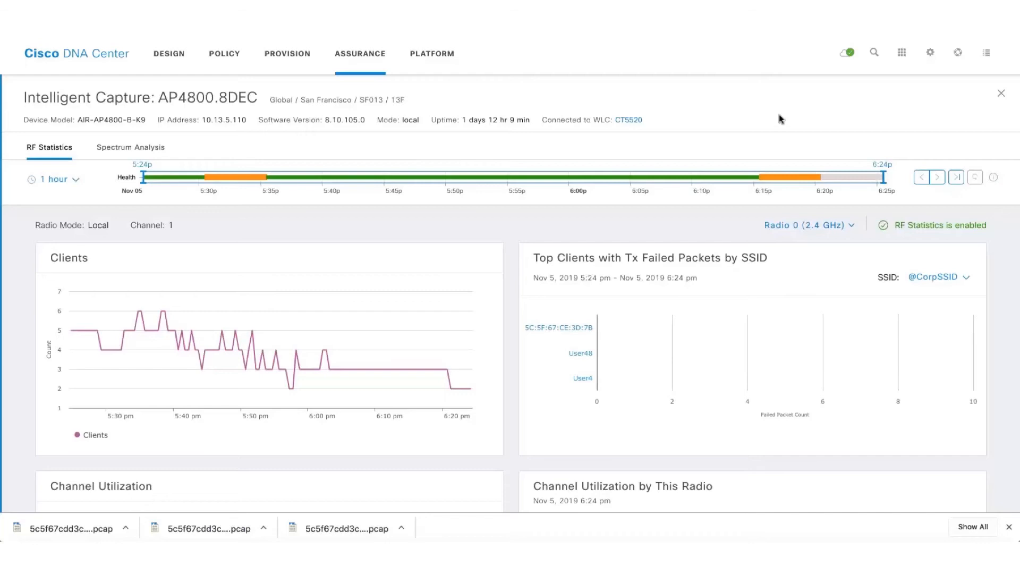
pyautogui.moveTo(350, 308)
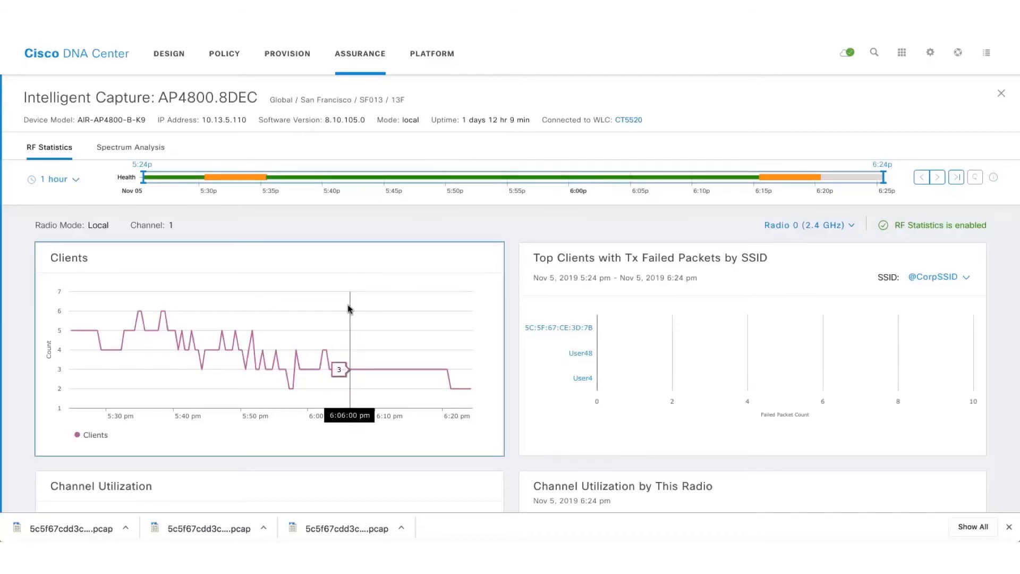
pyautogui.scroll(-3)
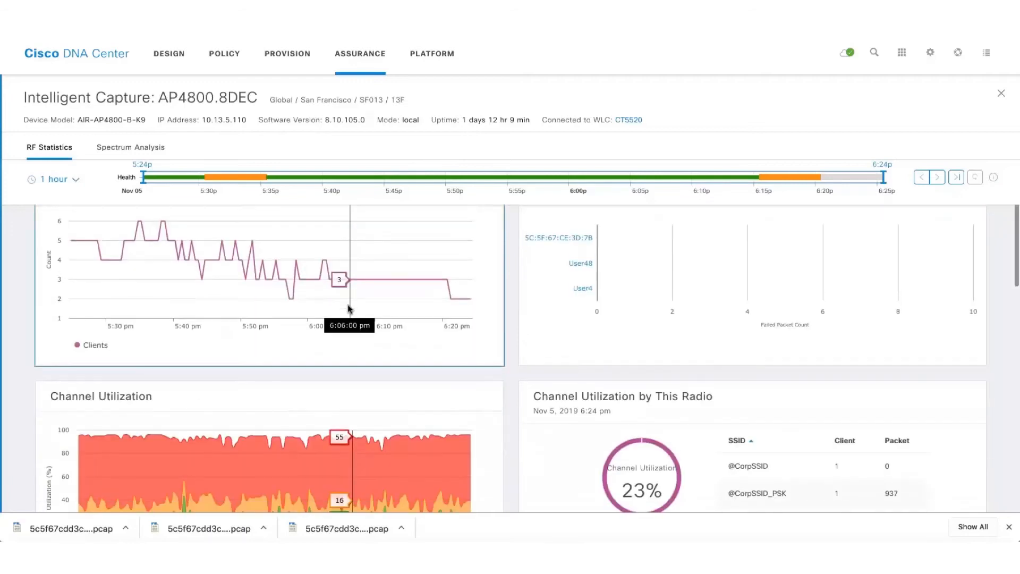
pyautogui.scroll(-3)
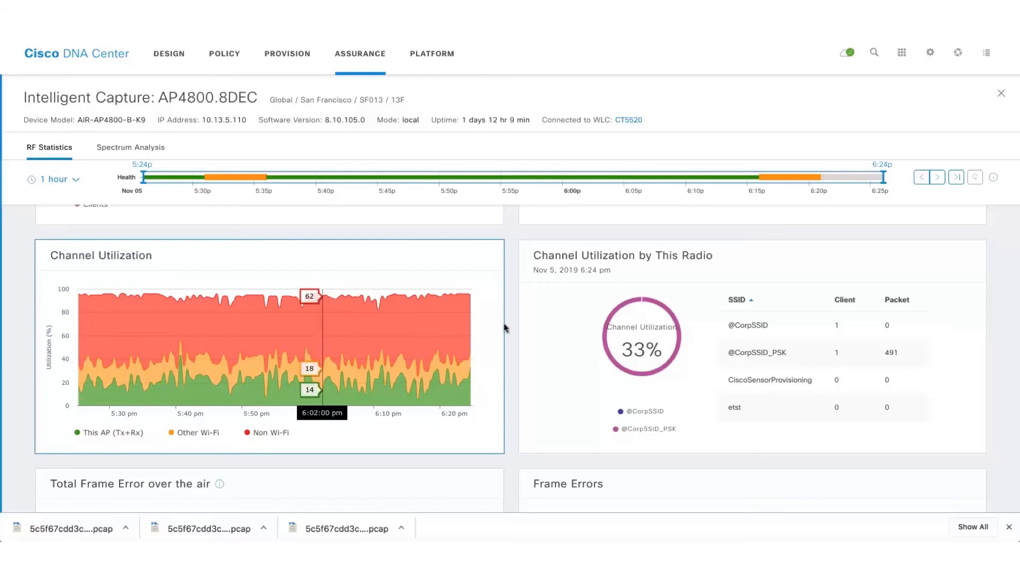
pyautogui.scroll(-3)
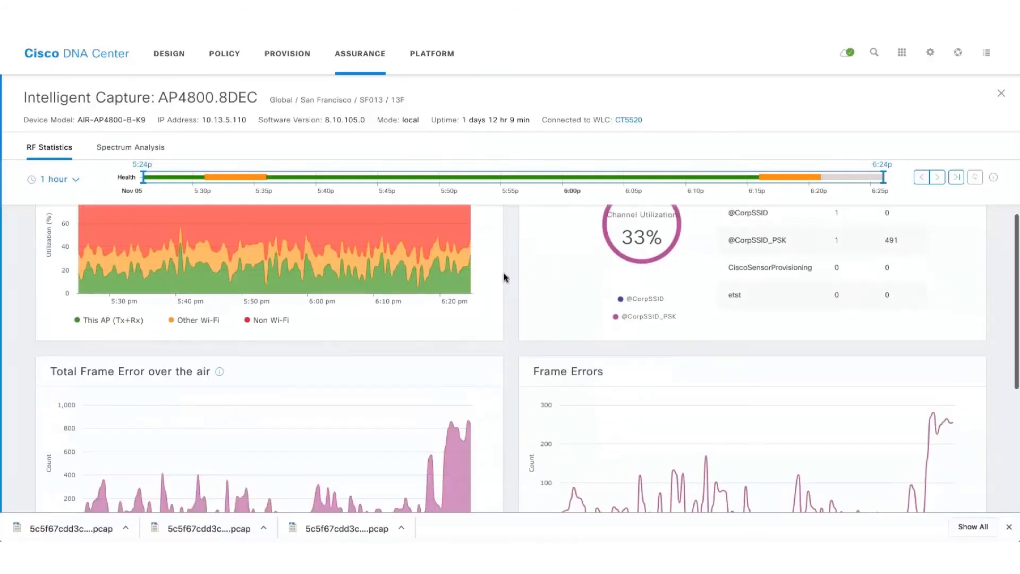
pyautogui.moveTo(498, 377)
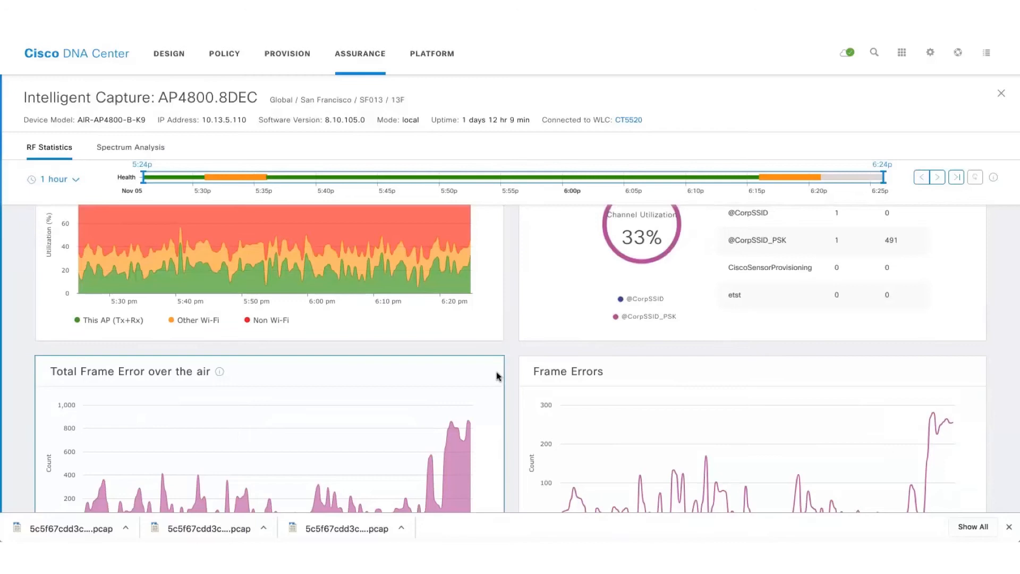
pyautogui.scroll(-3)
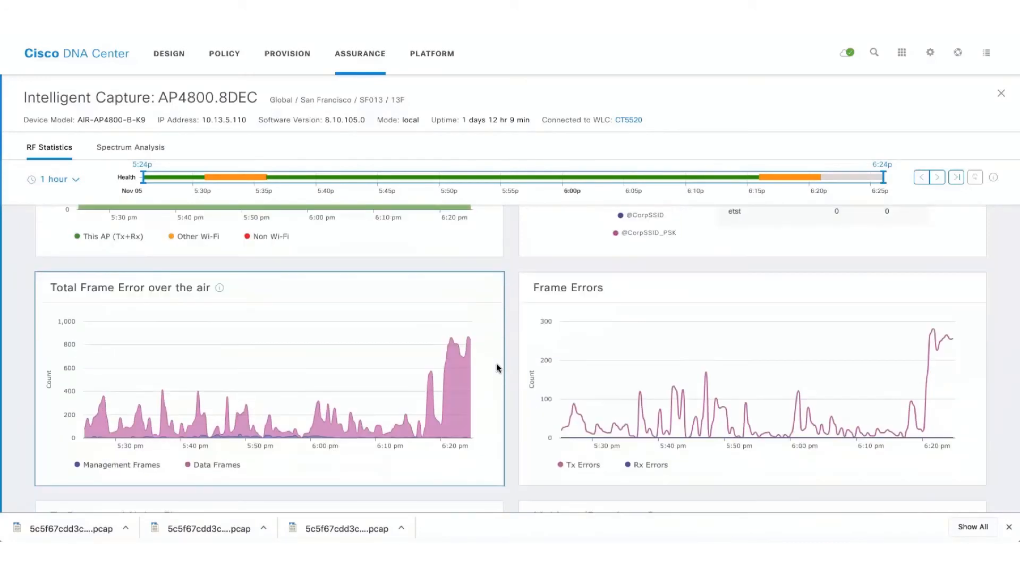
pyautogui.scroll(-3)
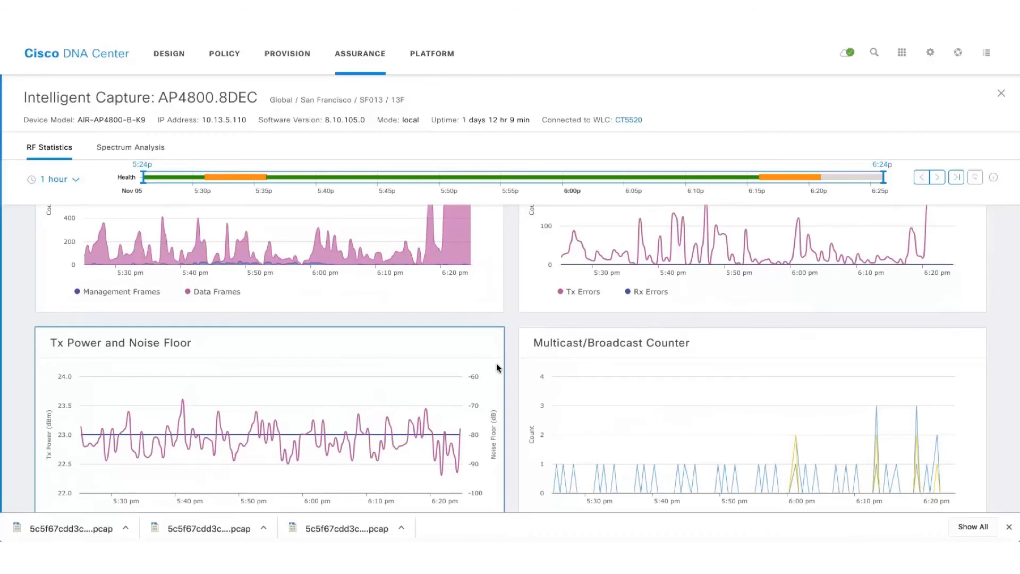
# Step: View the AP's Spectrum Analysis down to the Interference and Duty Cycle chart
pyautogui.click(130, 148)
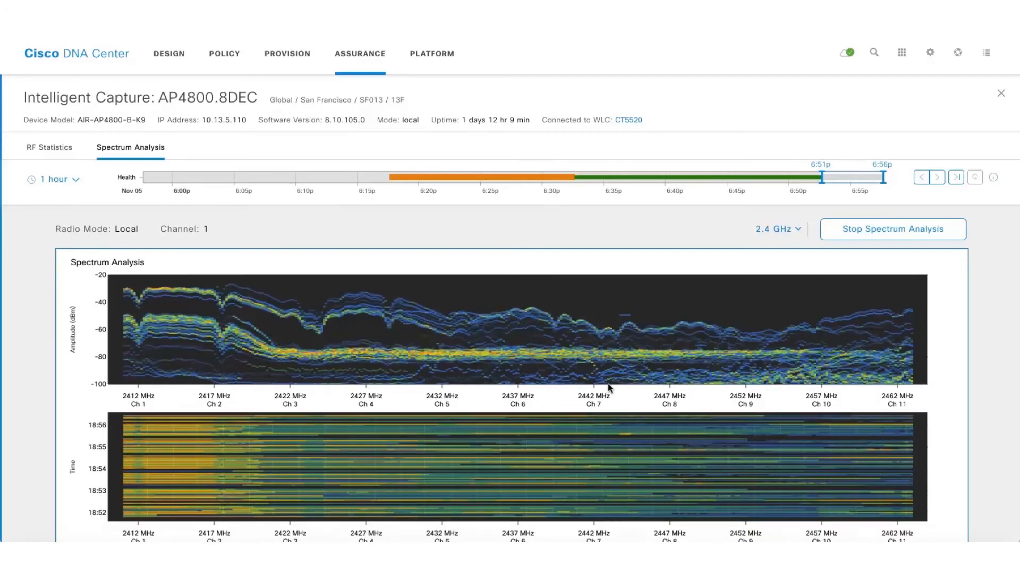
pyautogui.scroll(-3)
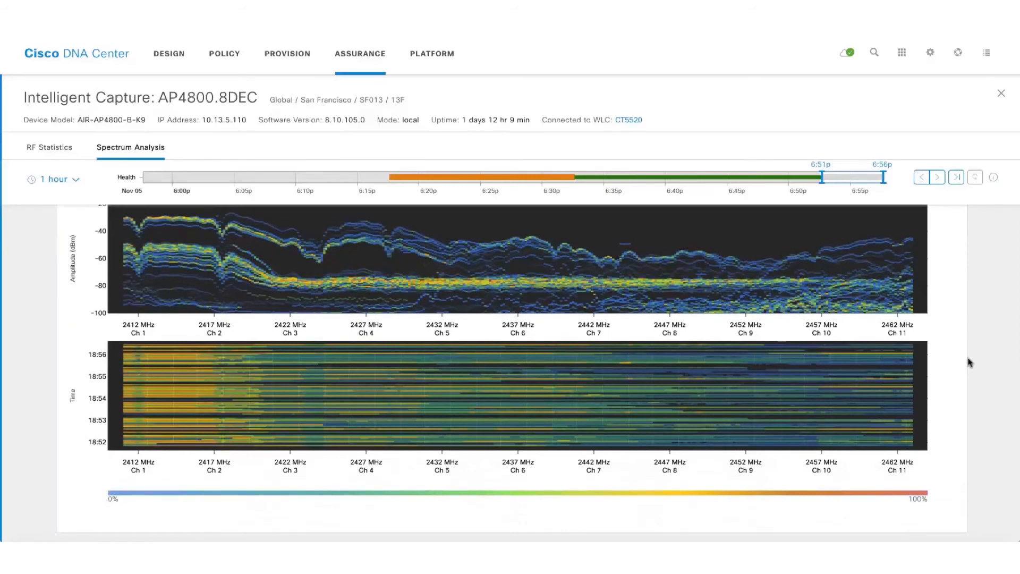
pyautogui.moveTo(174, 468)
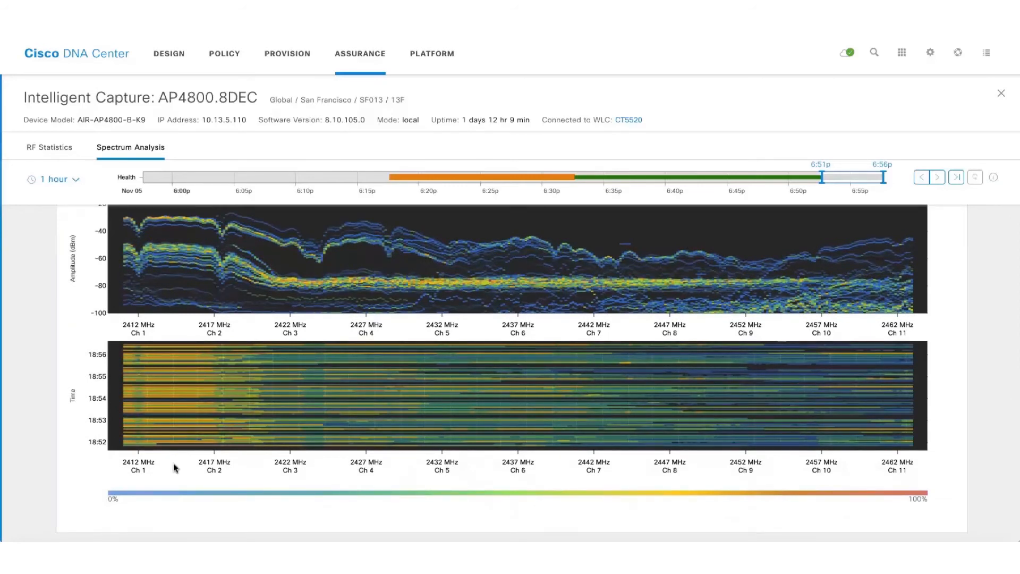
pyautogui.scroll(-3)
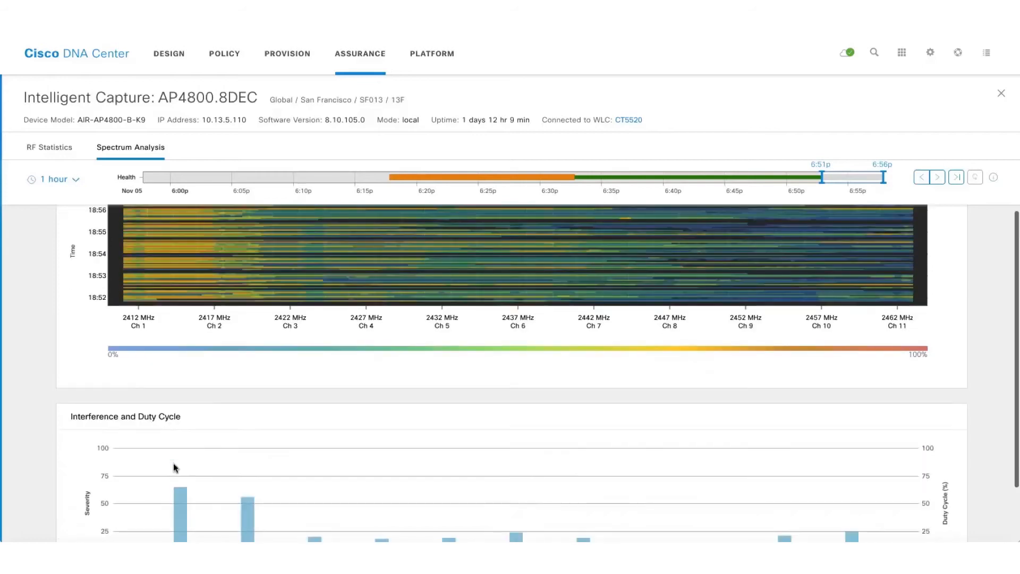
pyautogui.scroll(-3)
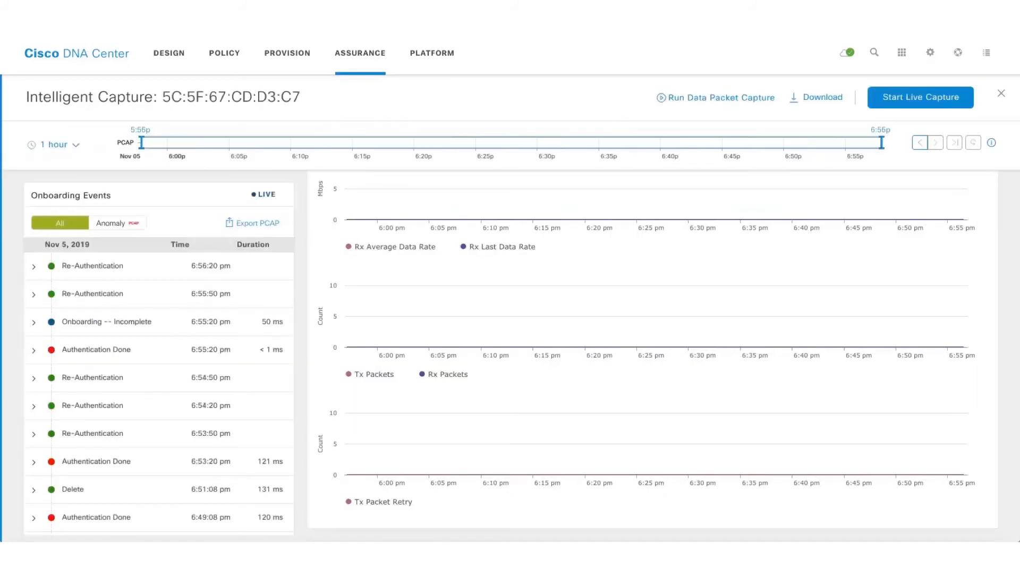
pyautogui.moveTo(573, 120)
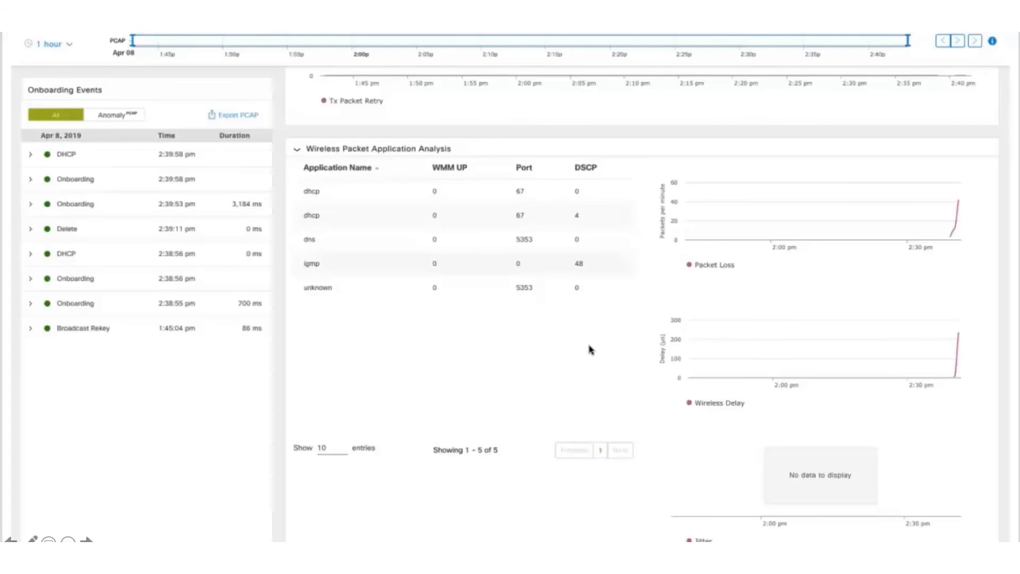
pyautogui.moveTo(457, 285)
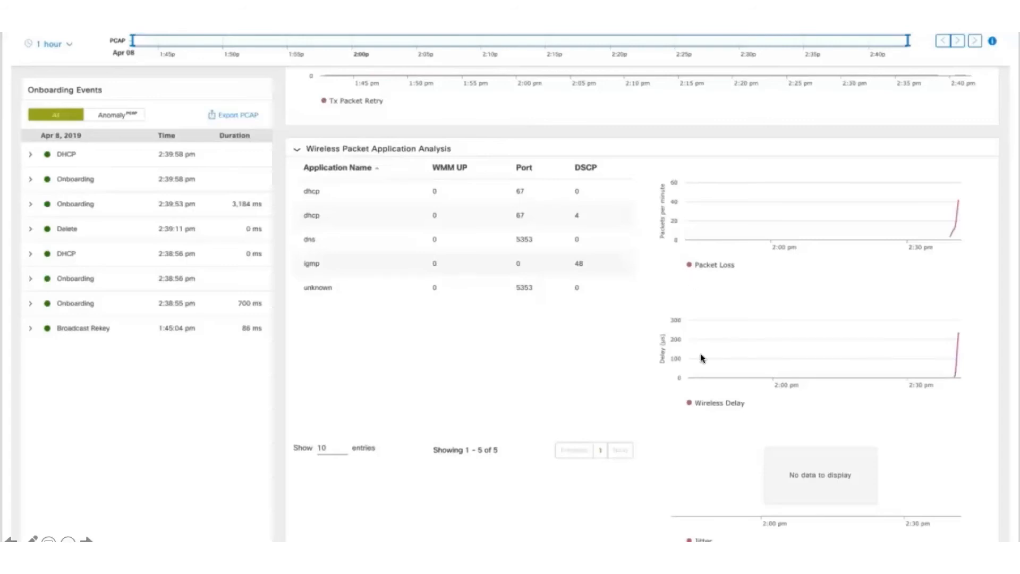
pyautogui.moveTo(694, 501)
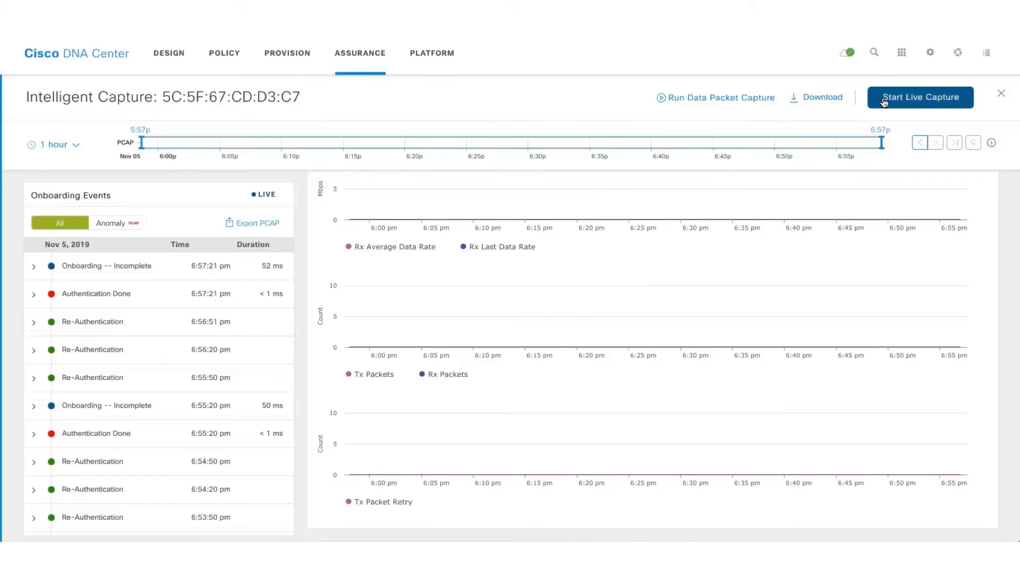
pyautogui.moveTo(715, 74)
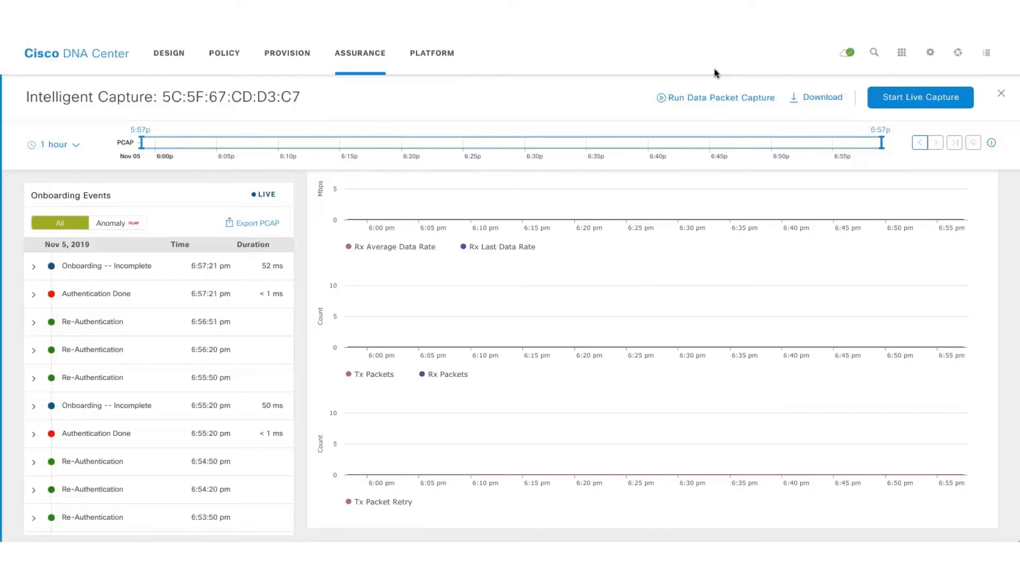
# Step: Scroll through the Client Location heatmap and RF Statistics sections
pyautogui.scroll(3)
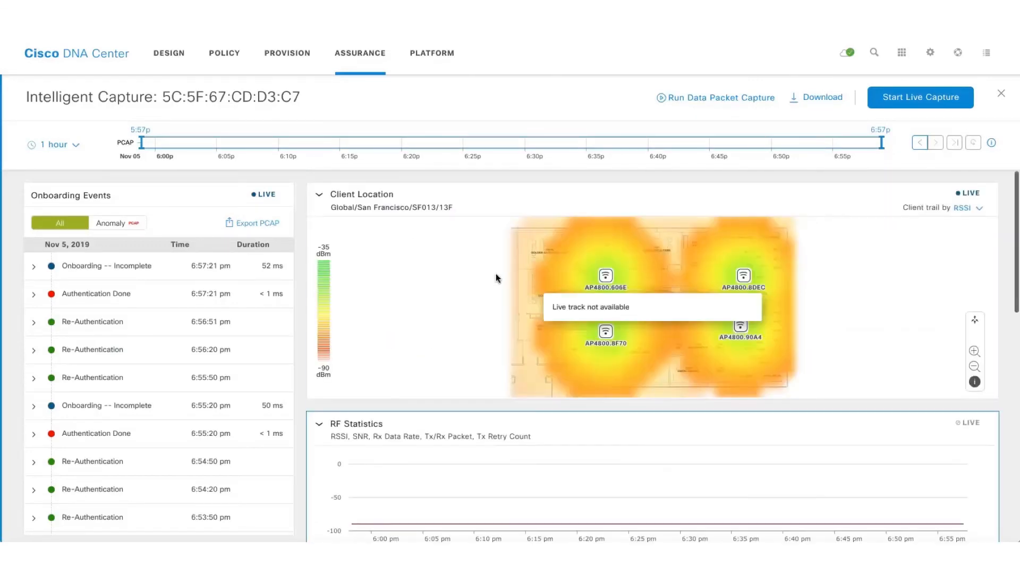
pyautogui.scroll(-3)
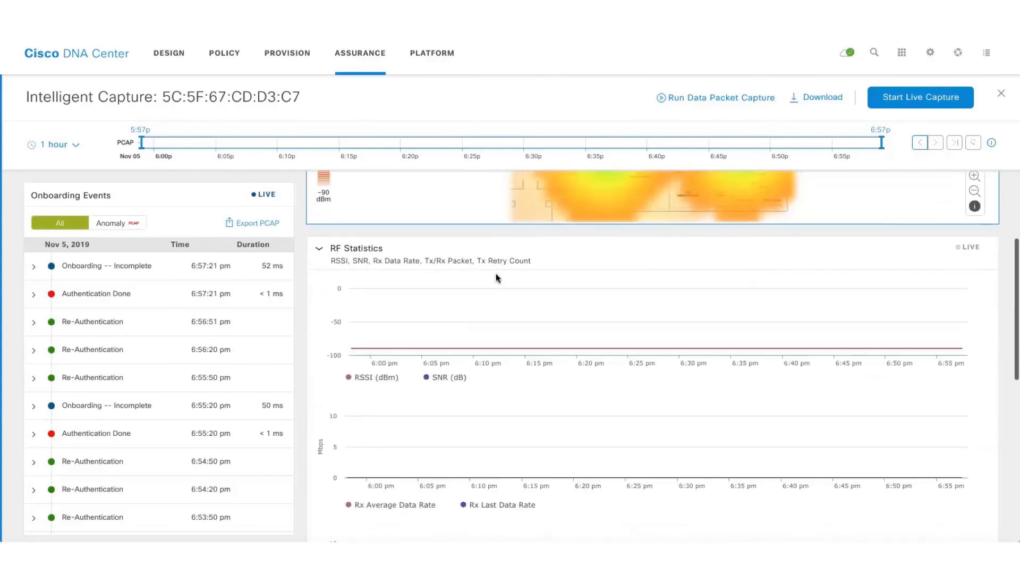
pyautogui.scroll(-3)
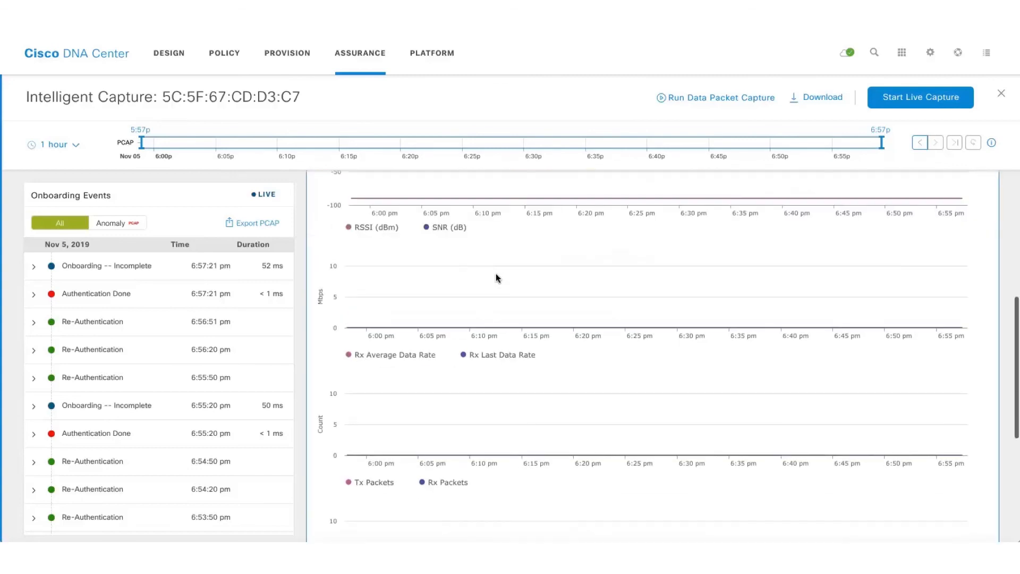
pyautogui.scroll(-3)
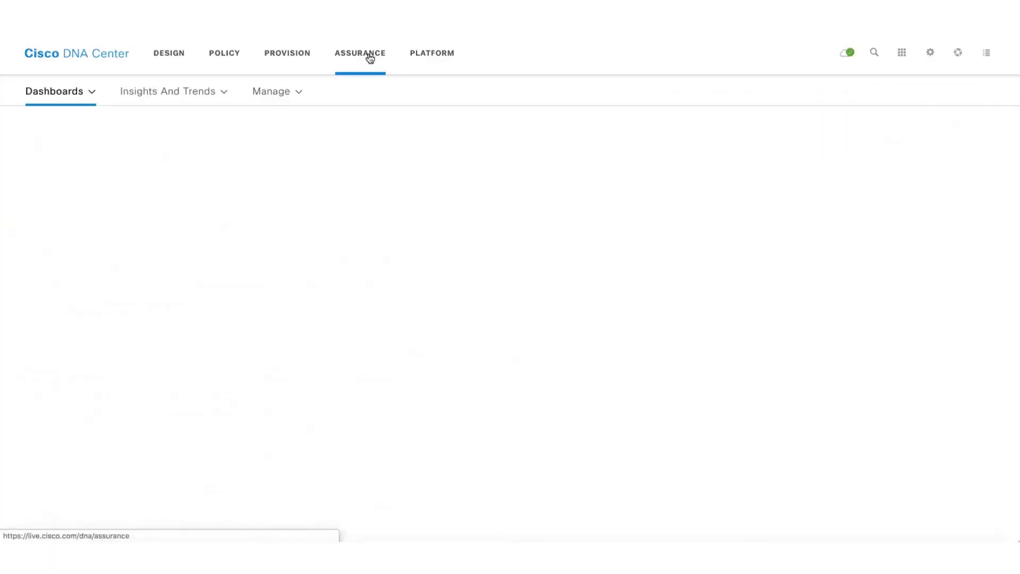
# Step: Return to the Assurance overview and go to Client Schedule Capture settings
pyautogui.click(271, 92)
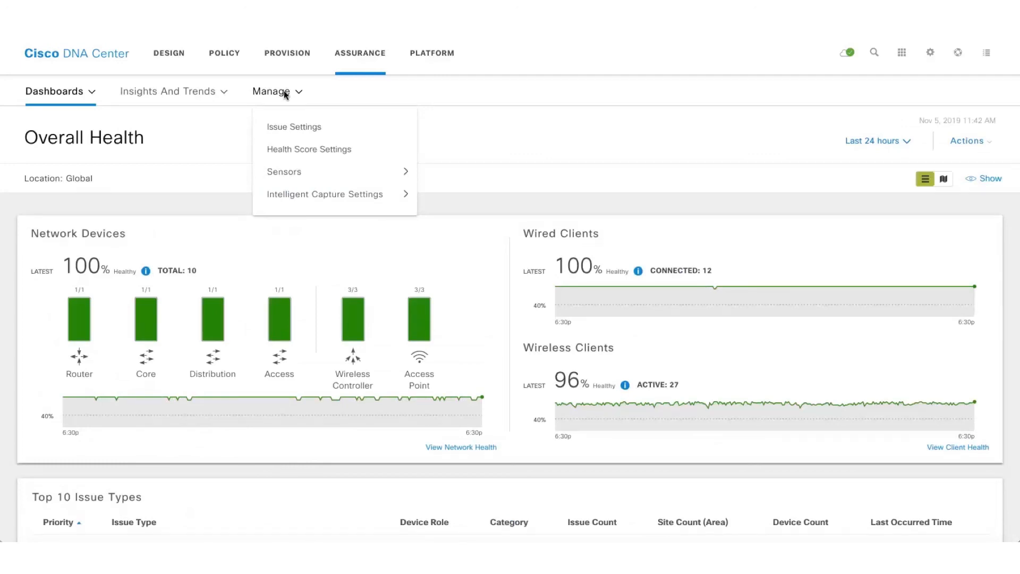
pyautogui.moveTo(294, 127)
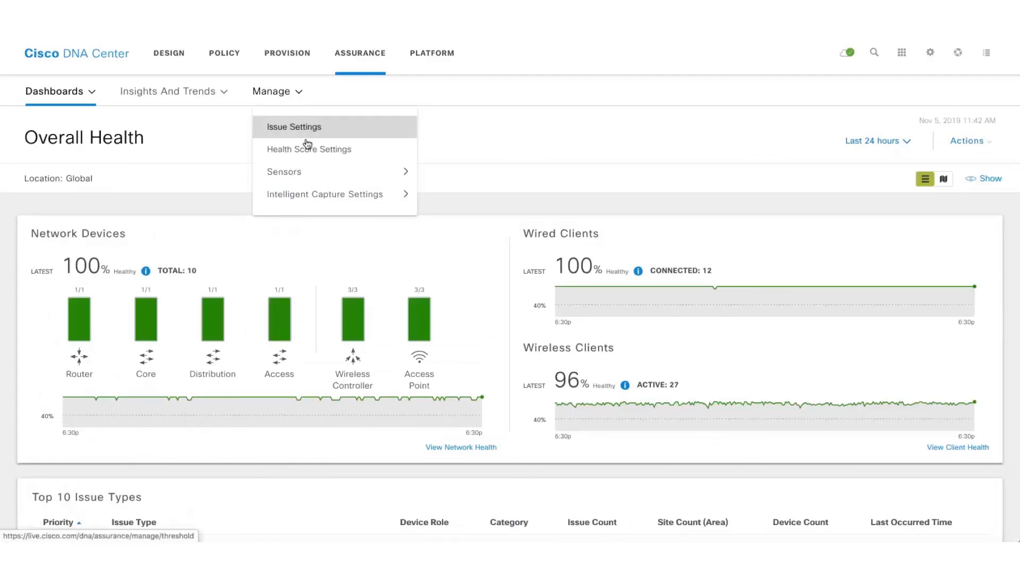
pyautogui.moveTo(325, 194)
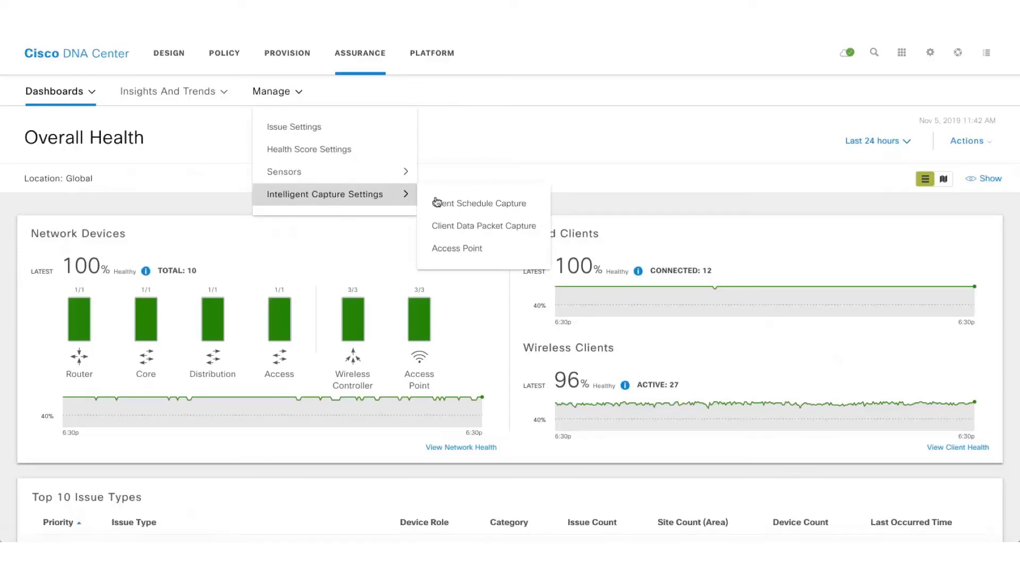
pyautogui.moveTo(479, 203)
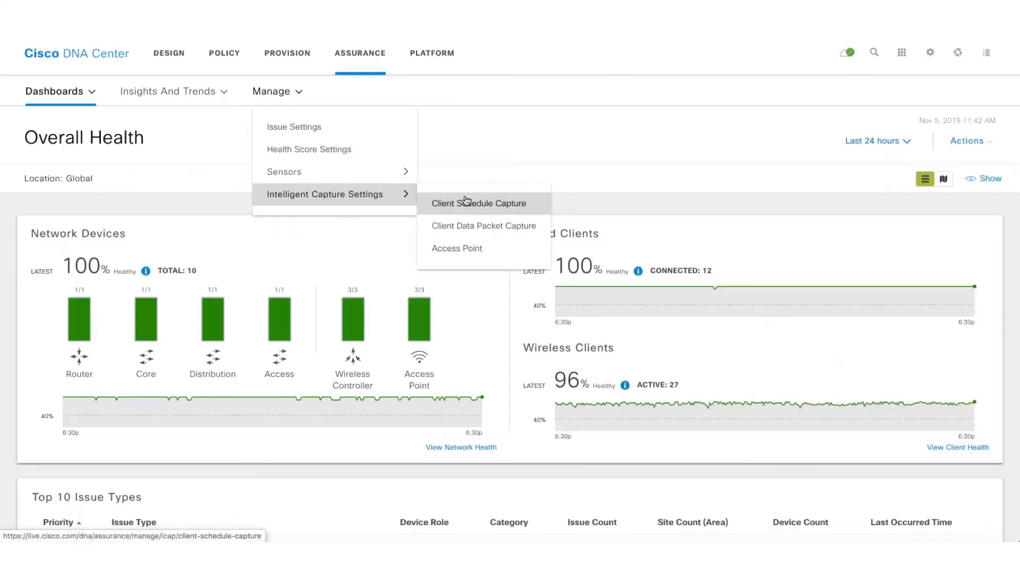
pyautogui.click(480, 203)
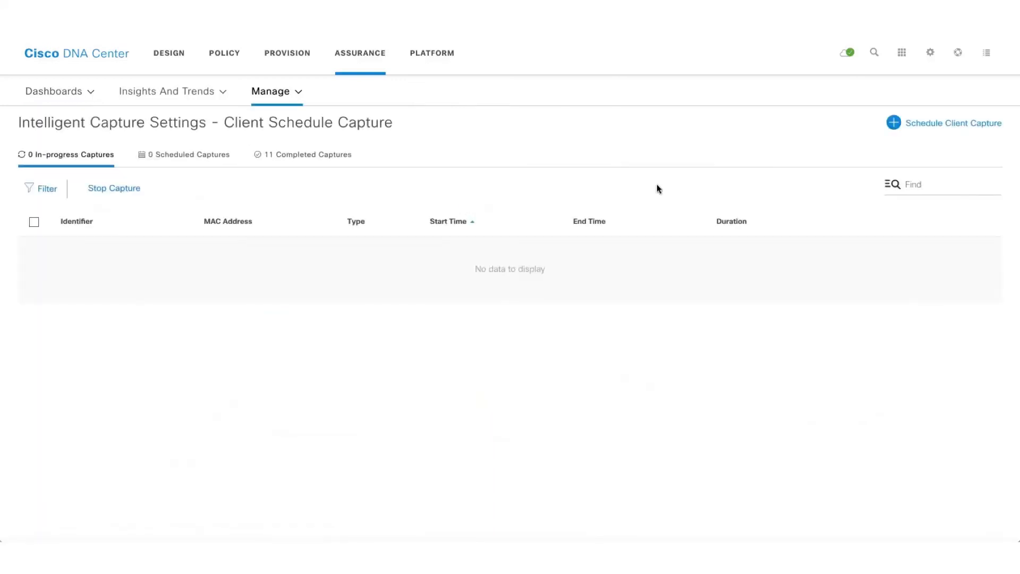
pyautogui.moveTo(939, 128)
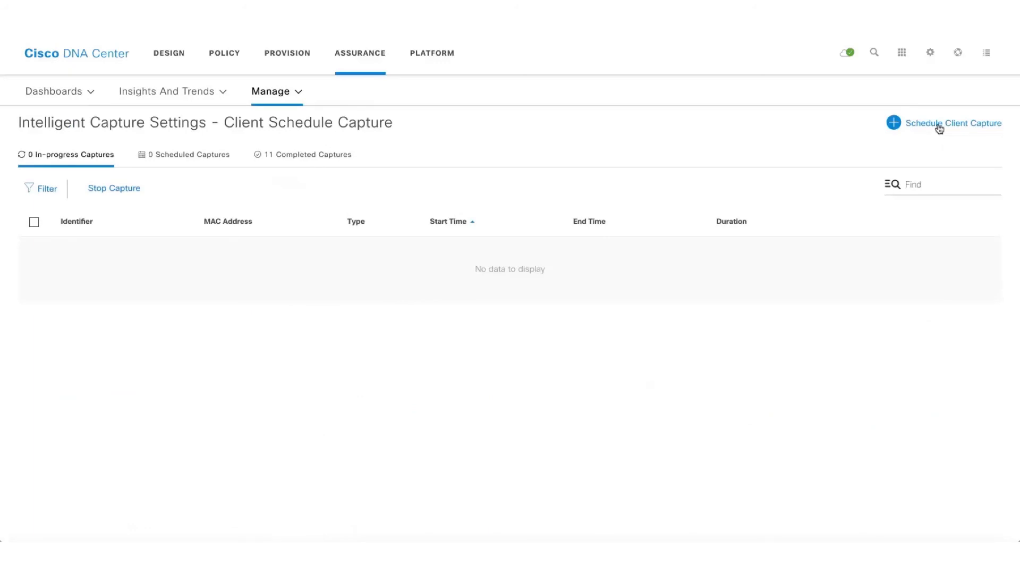
# Step: Start a new client capture set to Run Later and begin selecting a client device
pyautogui.click(954, 123)
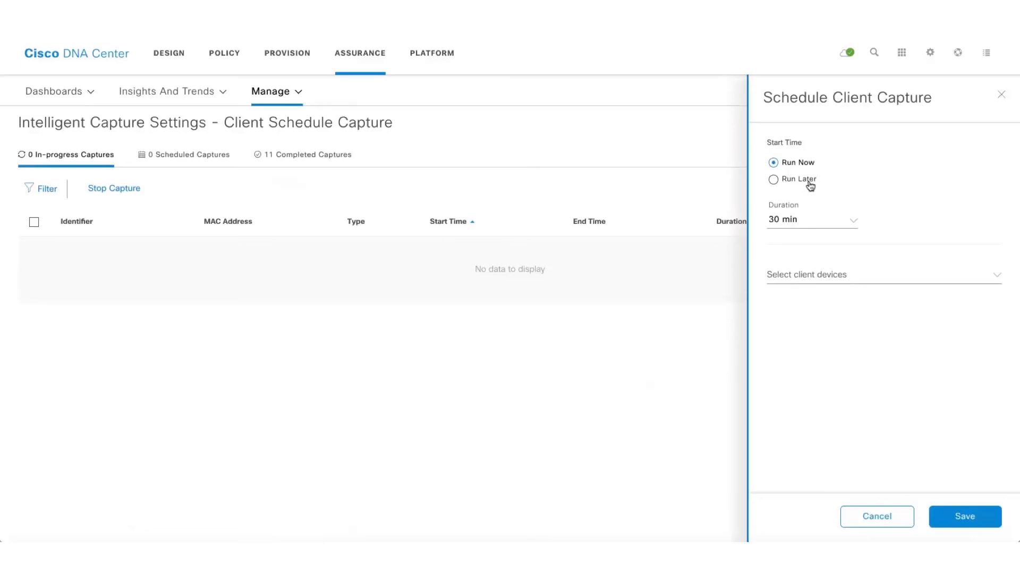
pyautogui.click(773, 180)
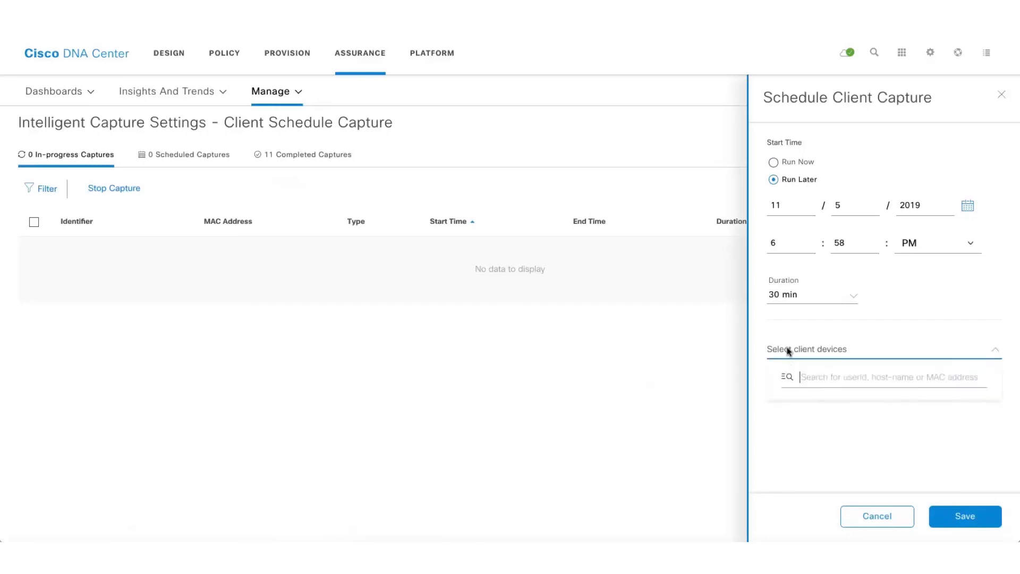
pyautogui.moveTo(812, 369)
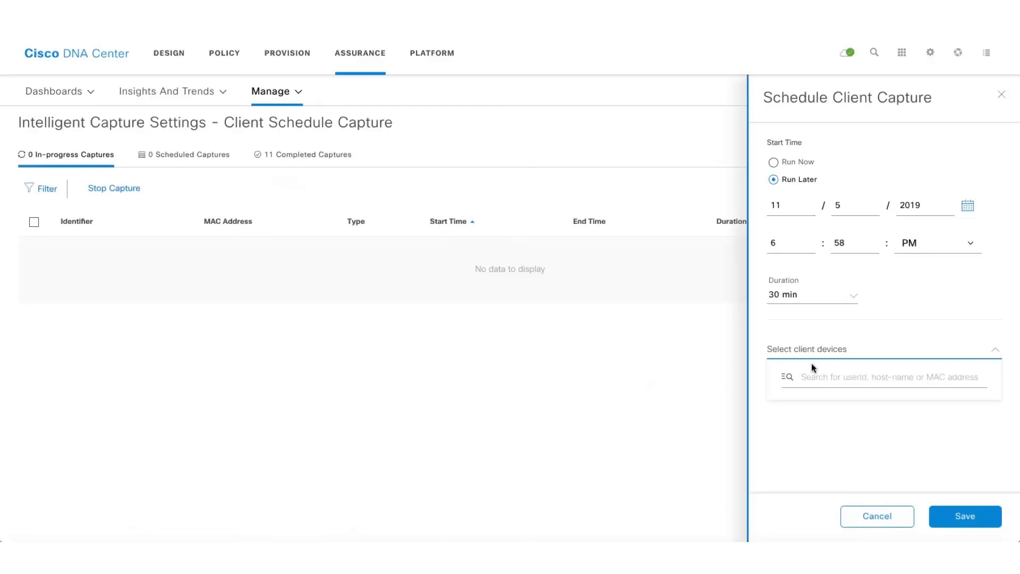
pyautogui.click(886, 377)
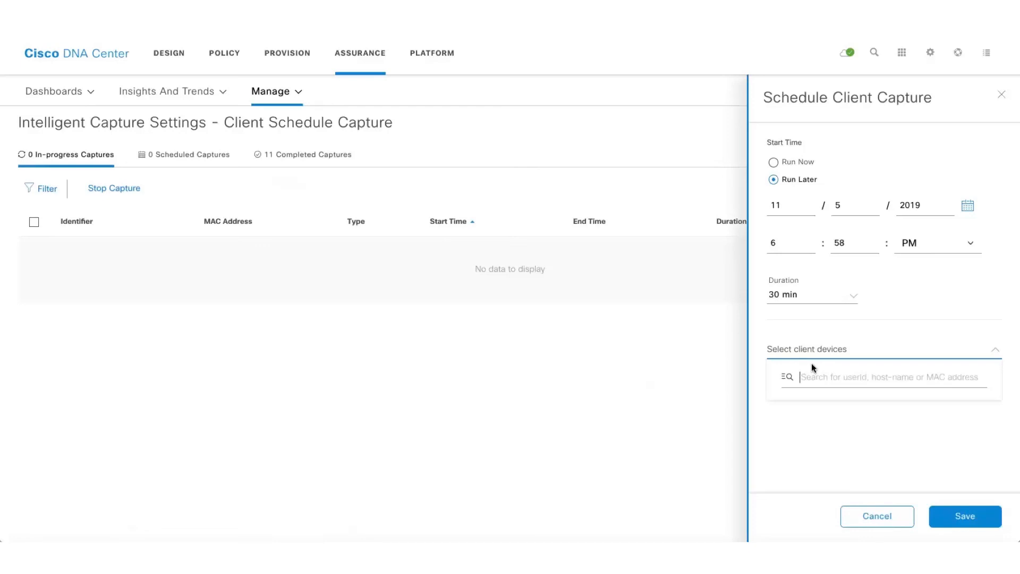